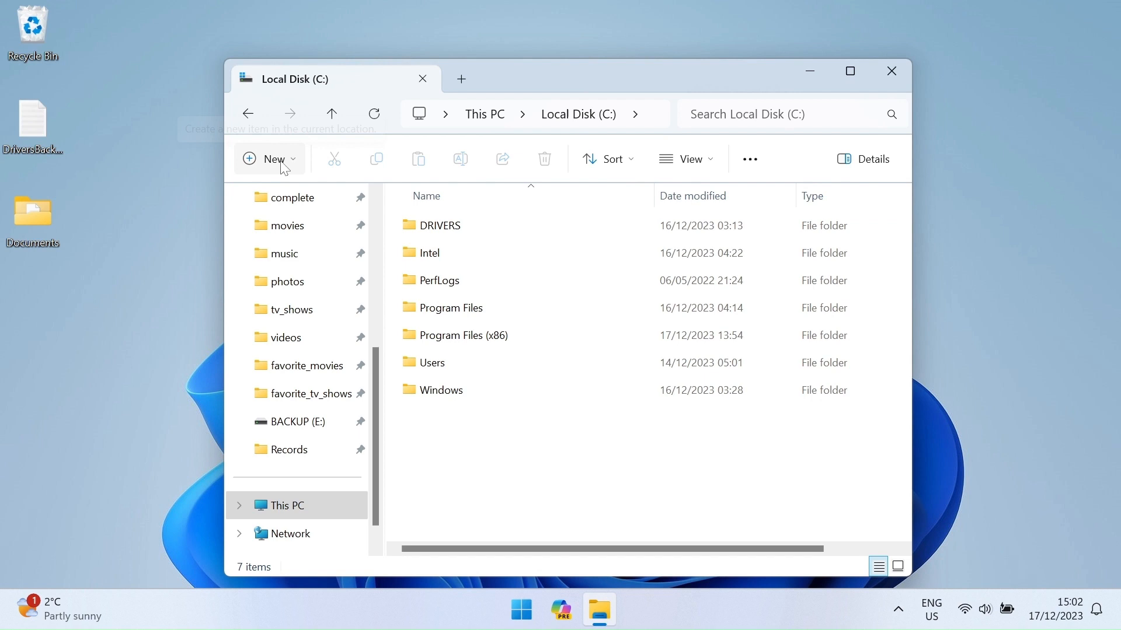
Step: Create a folder named 'DriverBackup' at the root of Local Disk (C:)
click(270, 158)
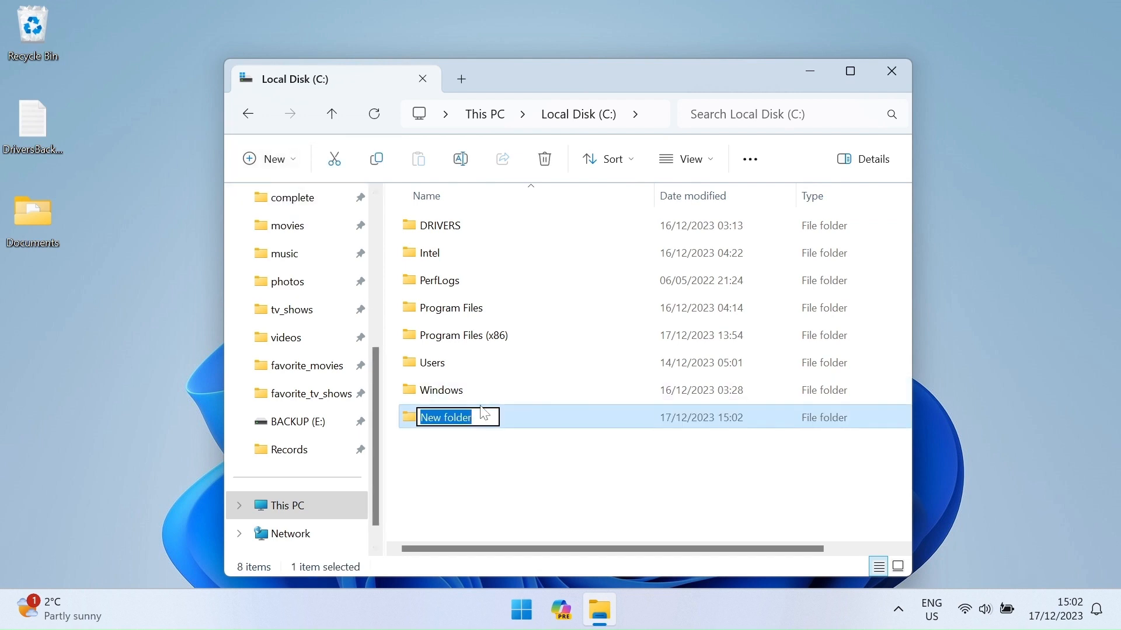
text(DriverBackup)
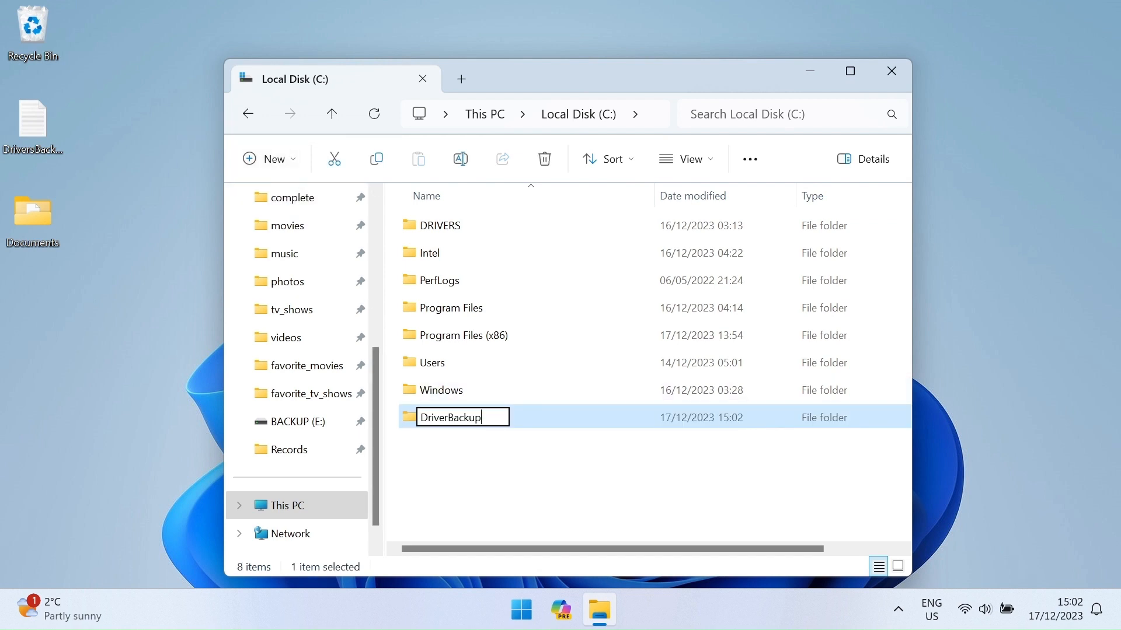
key(enter)
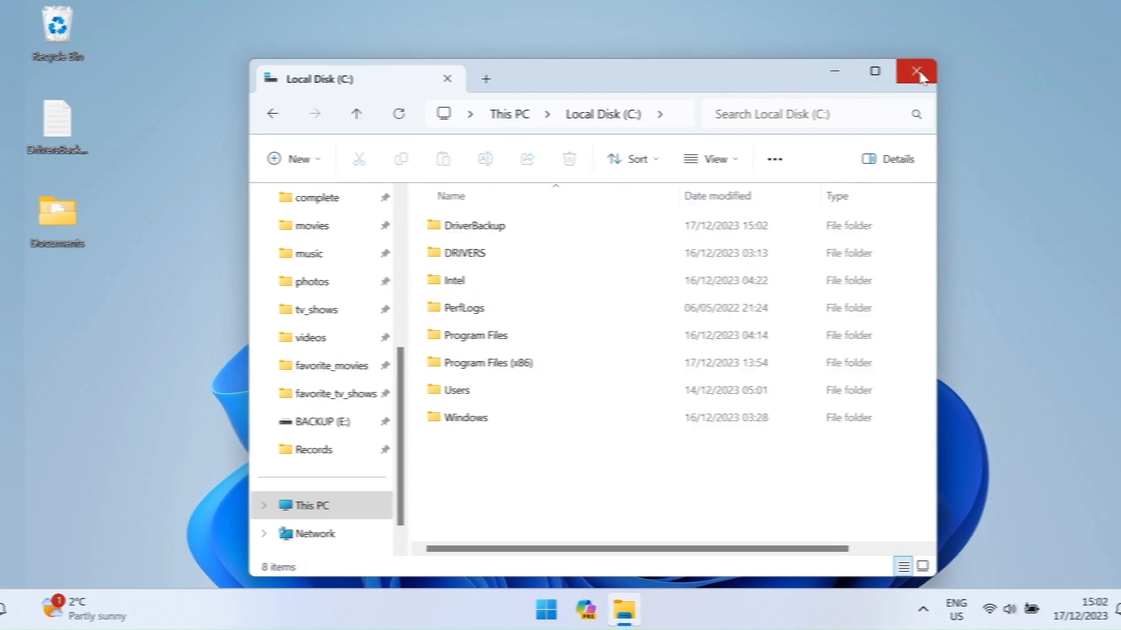
Step: Open Terminal (Admin) from the Start quick menu and copy the pnputil export command
click(917, 71)
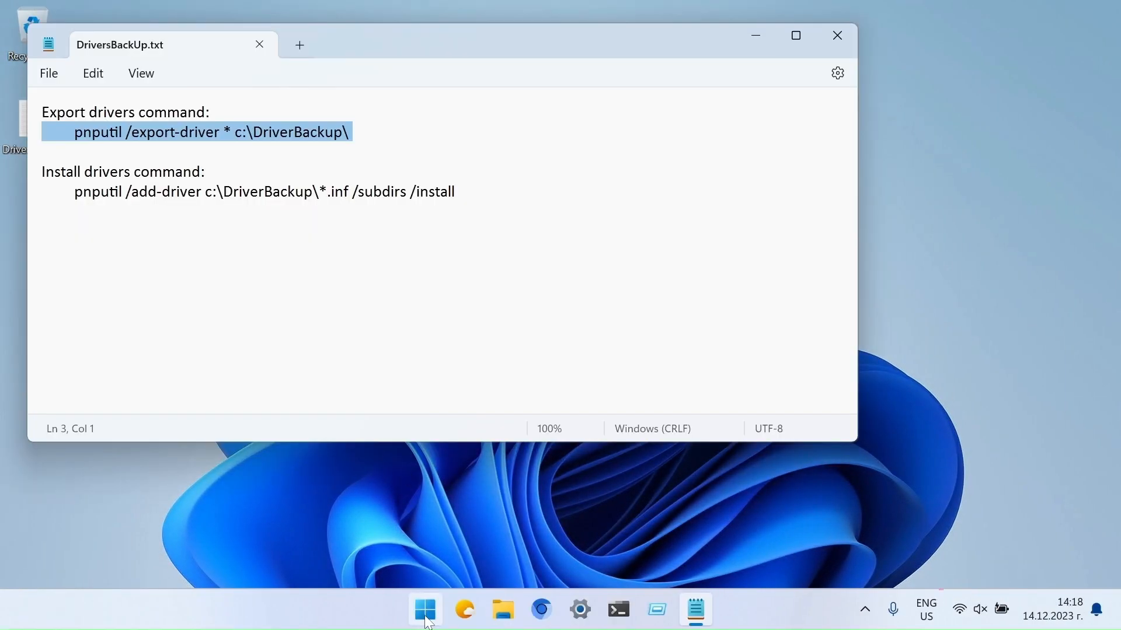
right_click(424, 610)
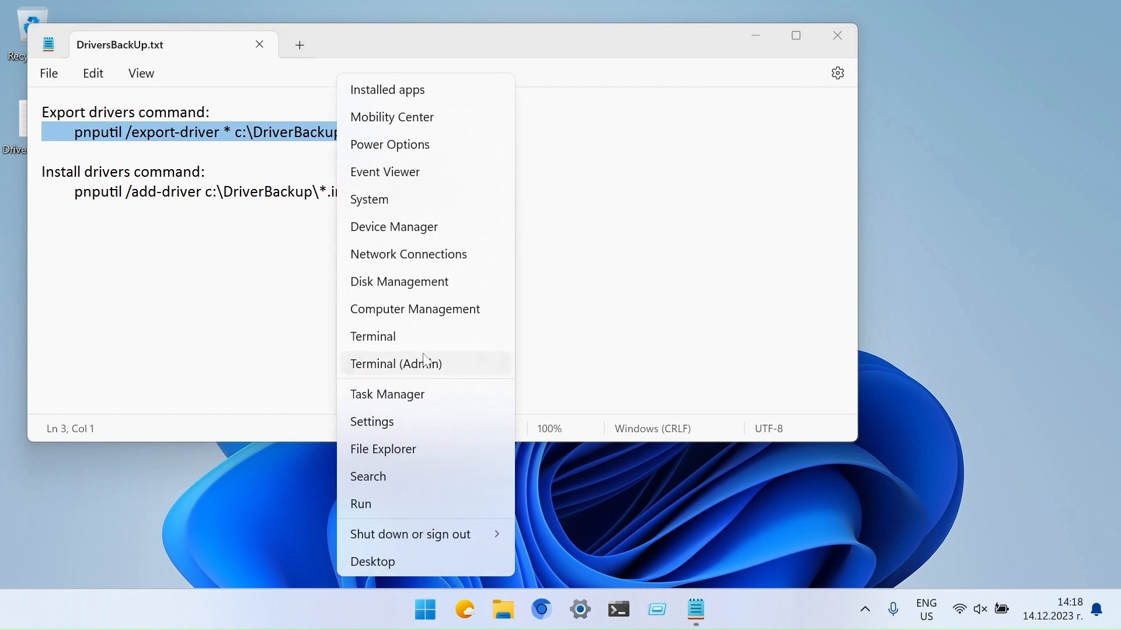
mouse_move(434, 378)
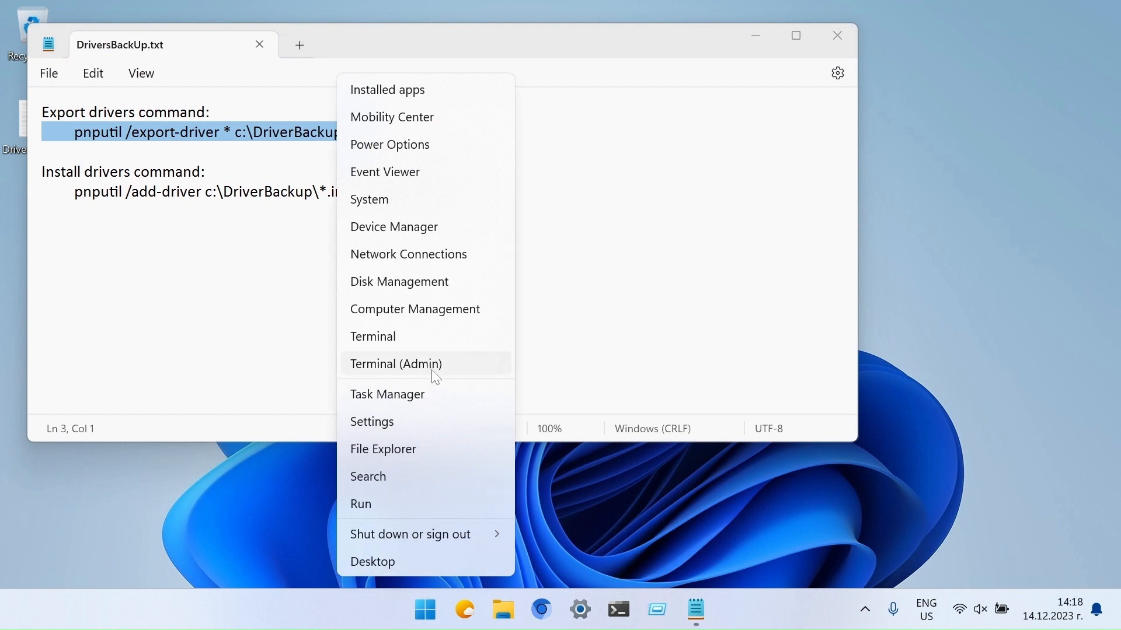
click(395, 364)
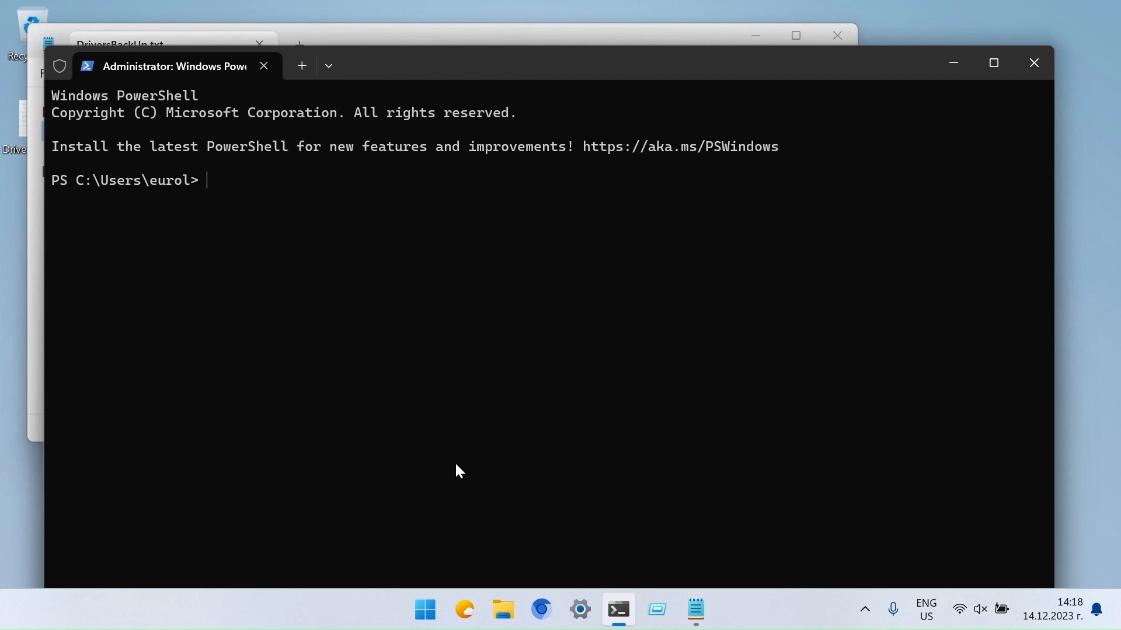
mouse_move(993, 63)
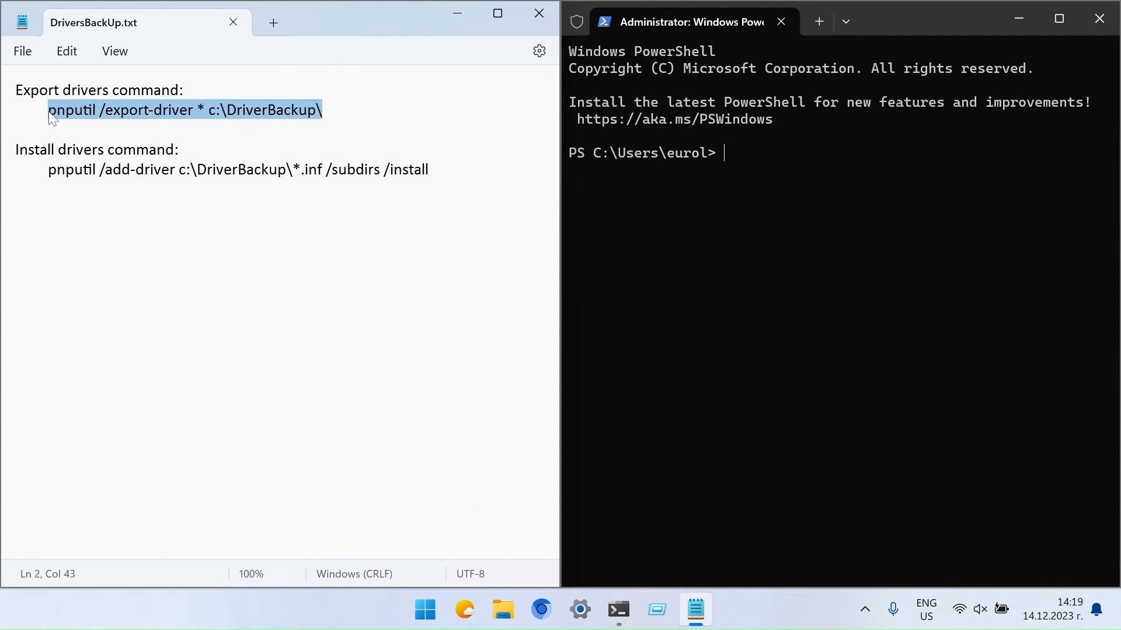
right_click(184, 109)
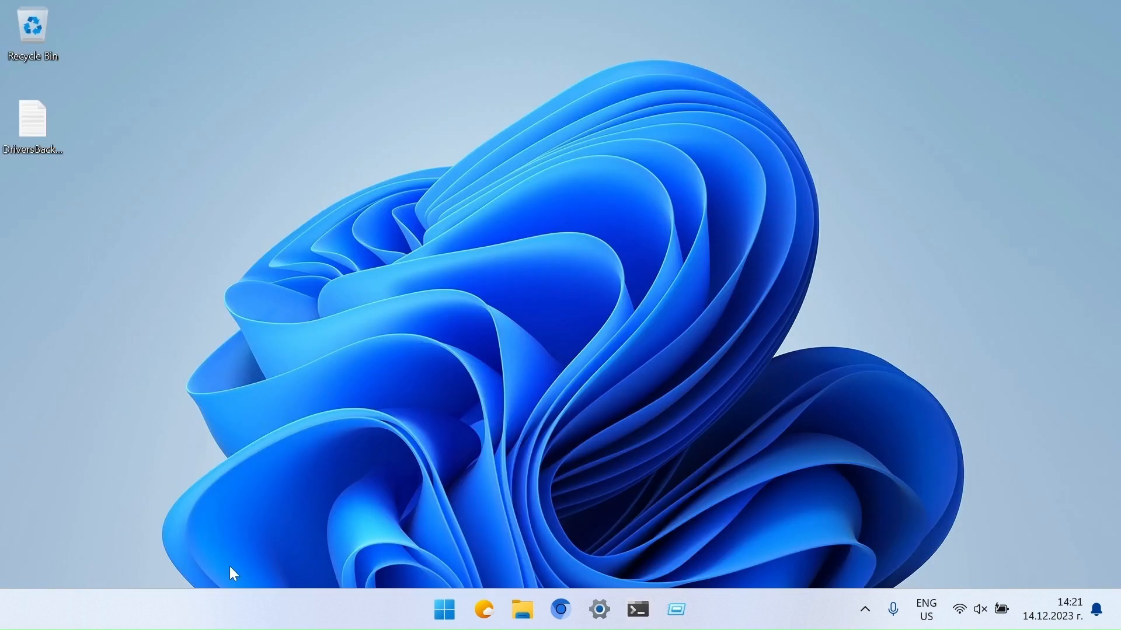
mouse_move(576, 564)
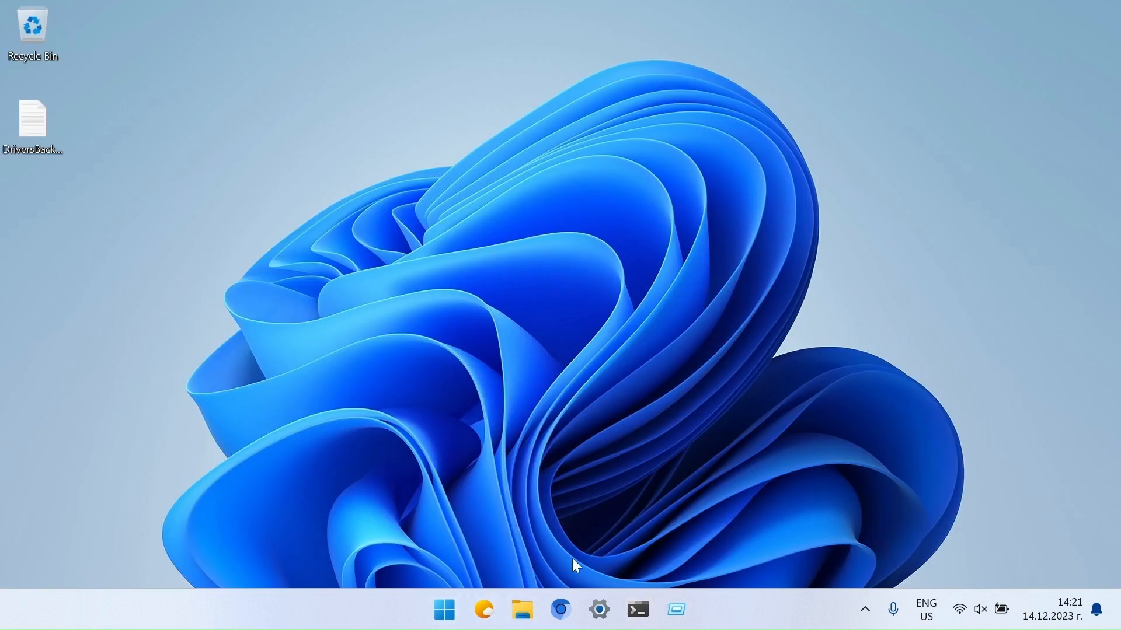
Step: Copy the DriverBackup folder from Local Disk (C:) and paste it onto USB DRIVE (F:)
click(522, 609)
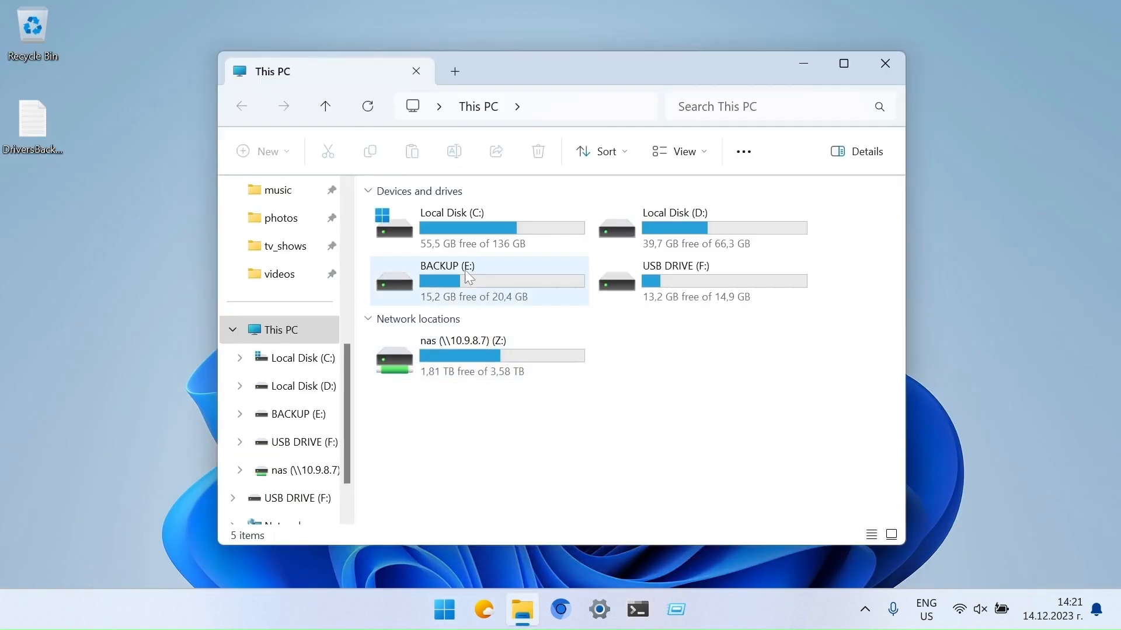
double_click(452, 212)
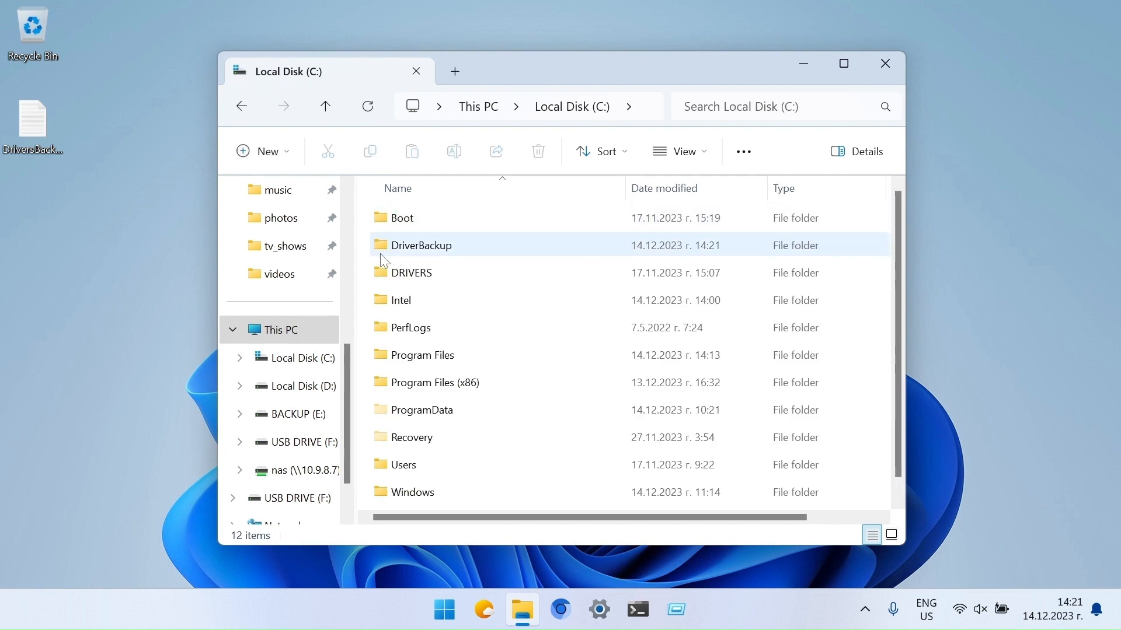
right_click(422, 245)
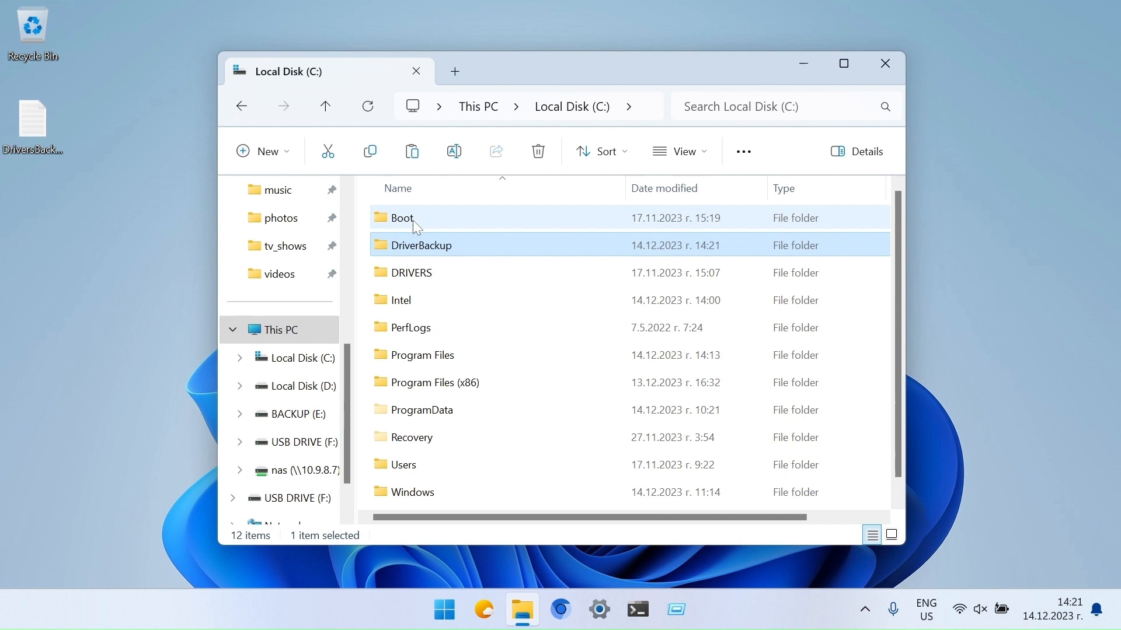
click(277, 329)
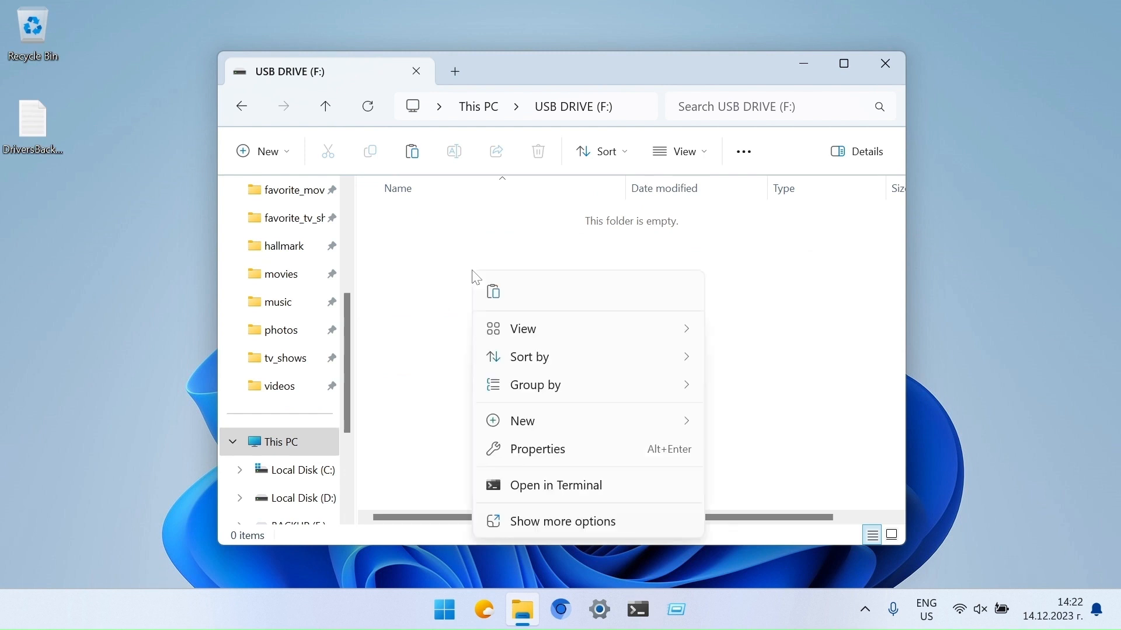
mouse_move(493, 293)
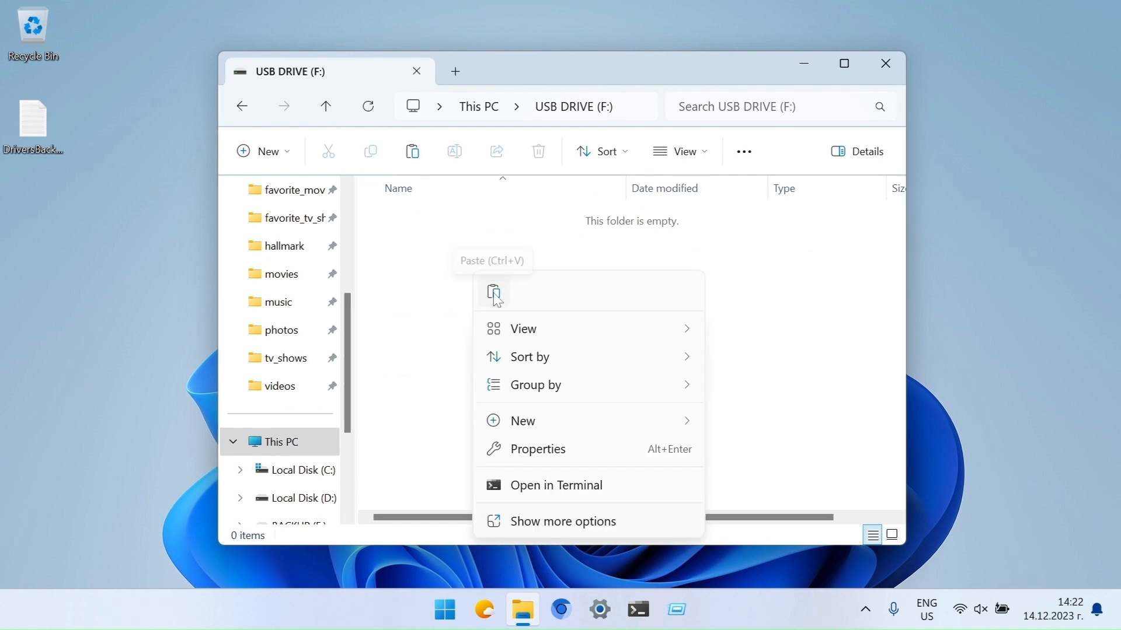
click(492, 292)
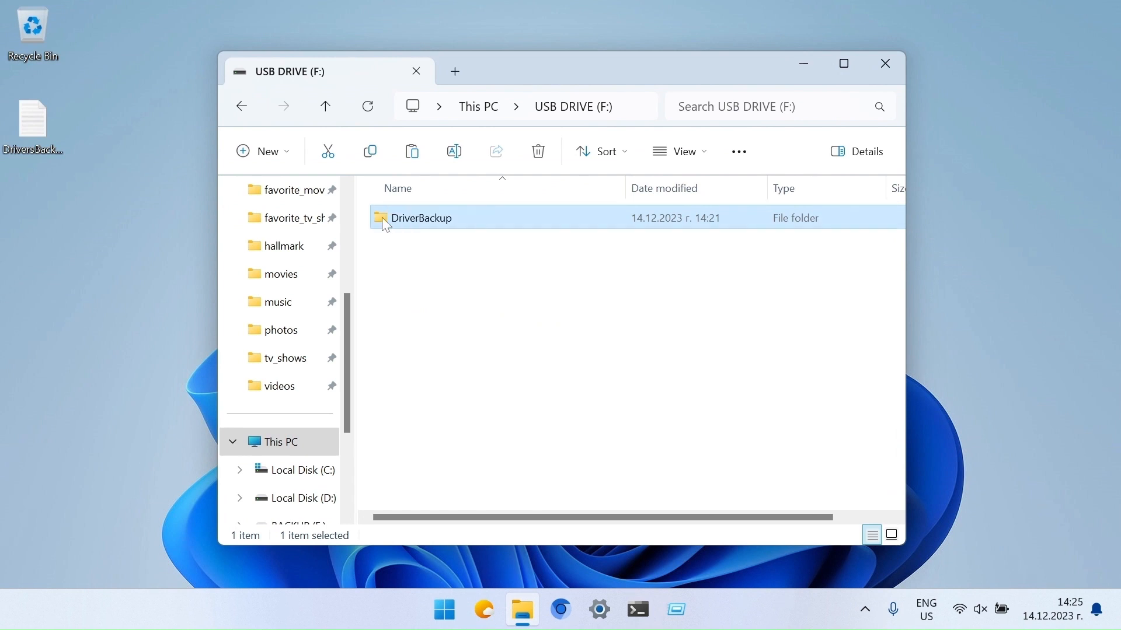
click(395, 277)
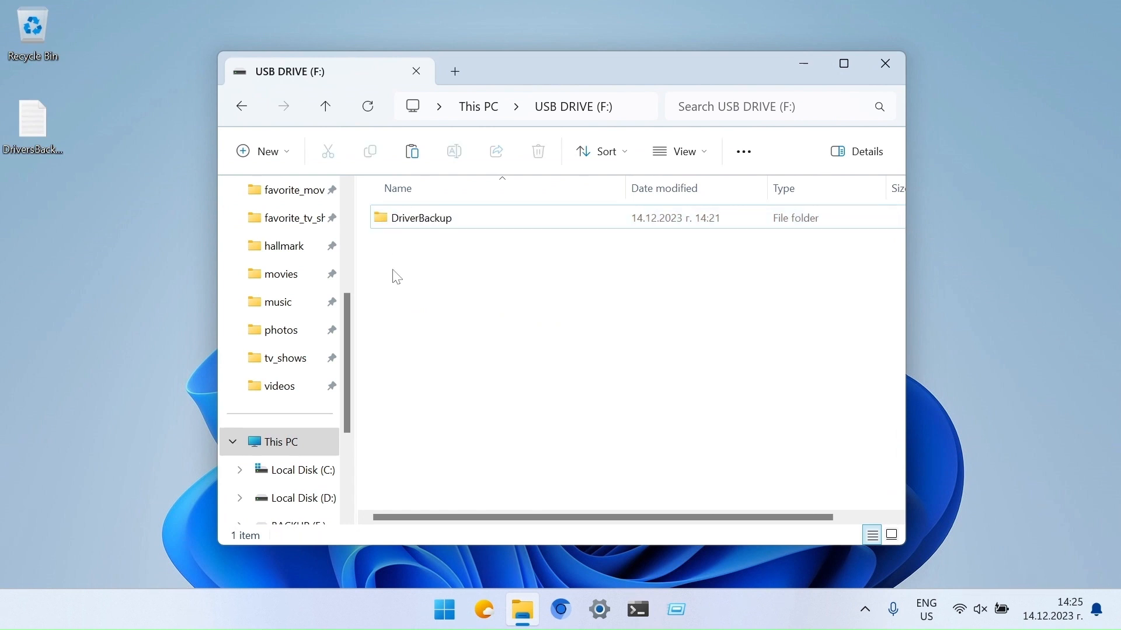
Step: Safely eject Removable Disk (F:) from This PC
click(279, 441)
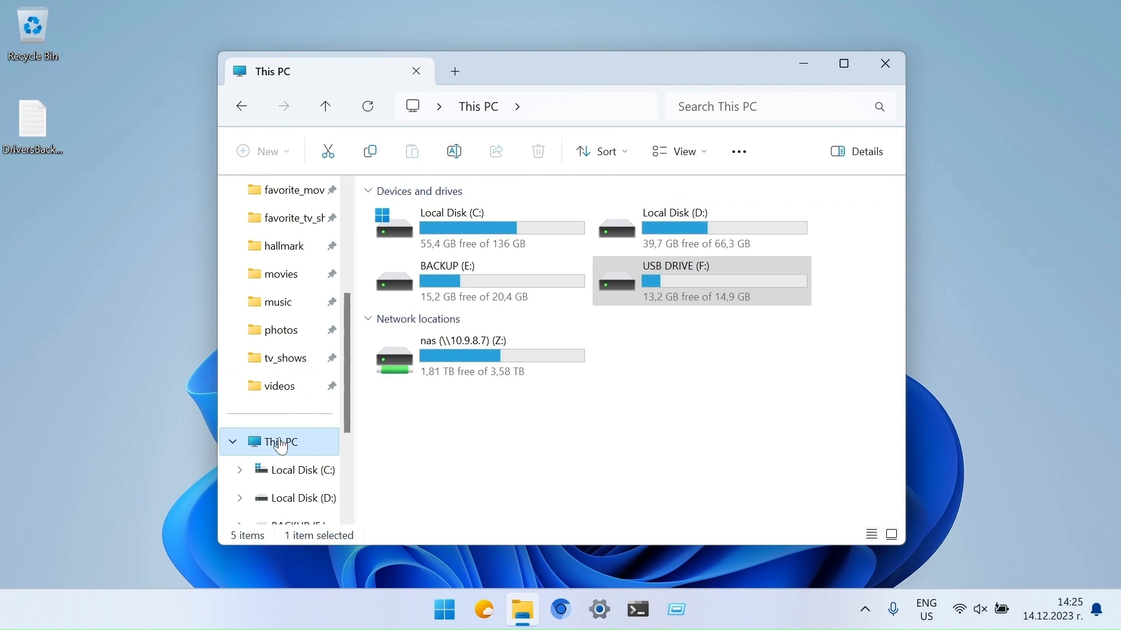
right_click(701, 279)
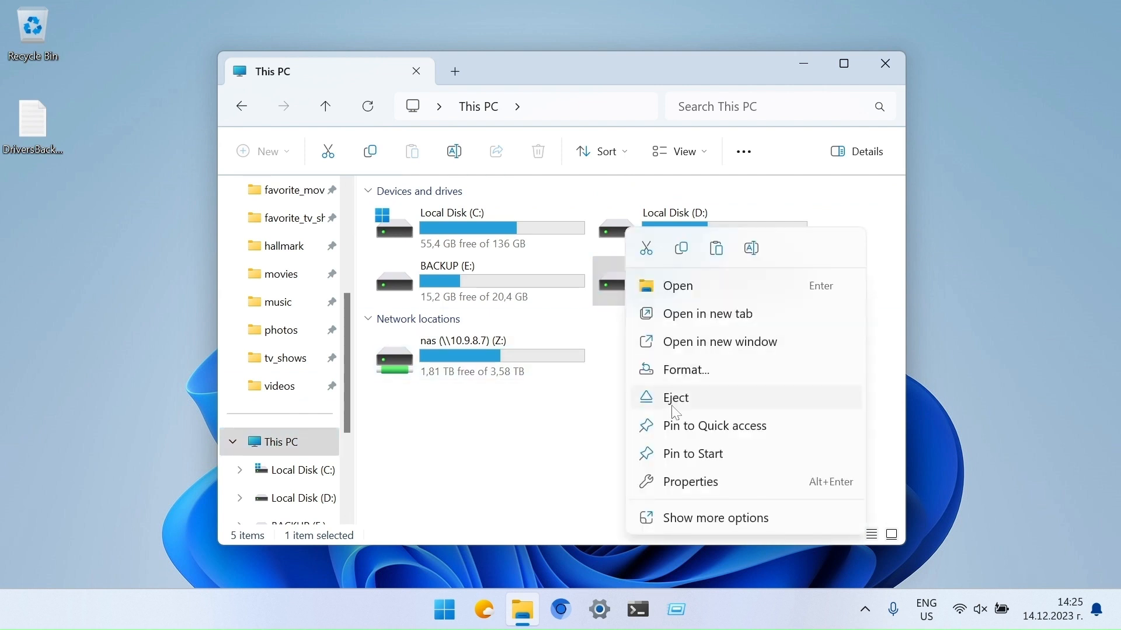
click(674, 397)
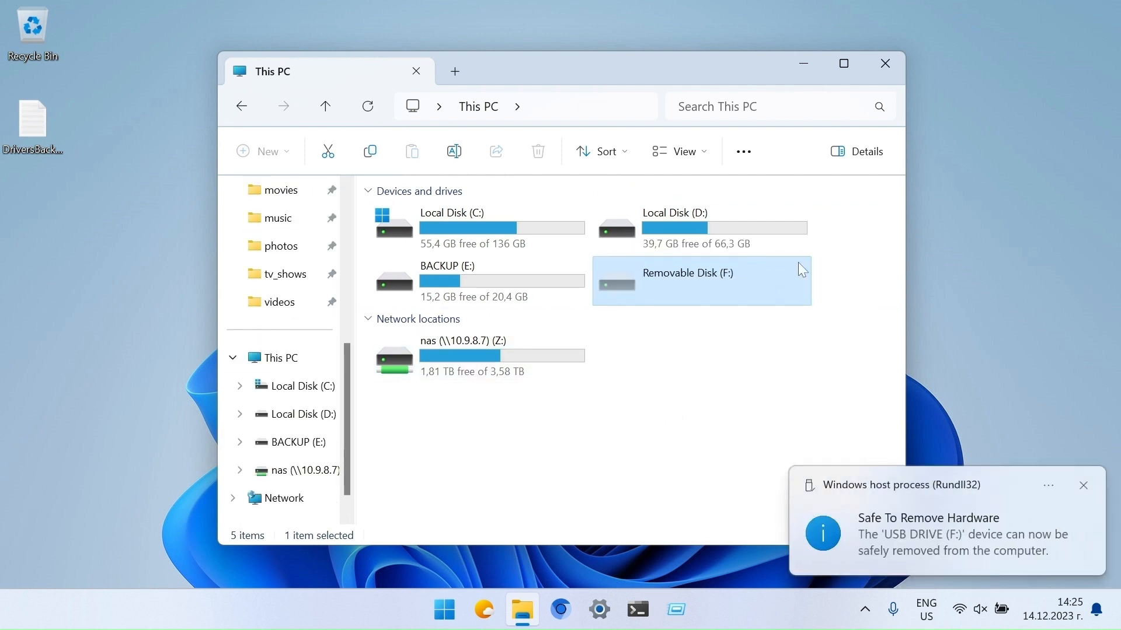
Step: Close File Explorer and open Device Manager to check for missing drivers
click(885, 64)
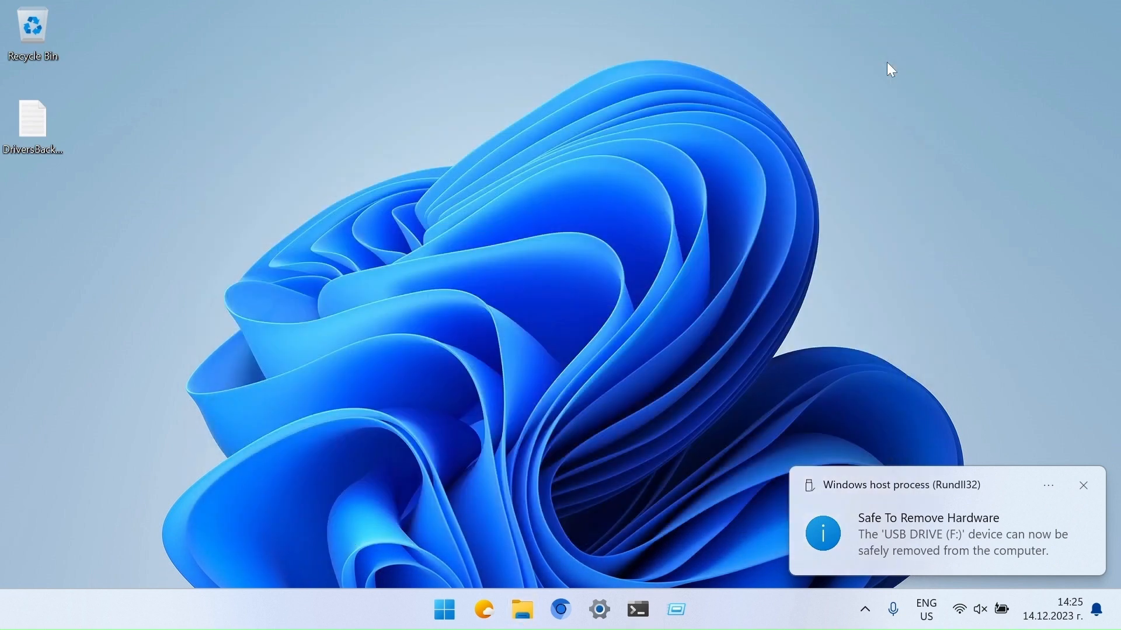
click(445, 609)
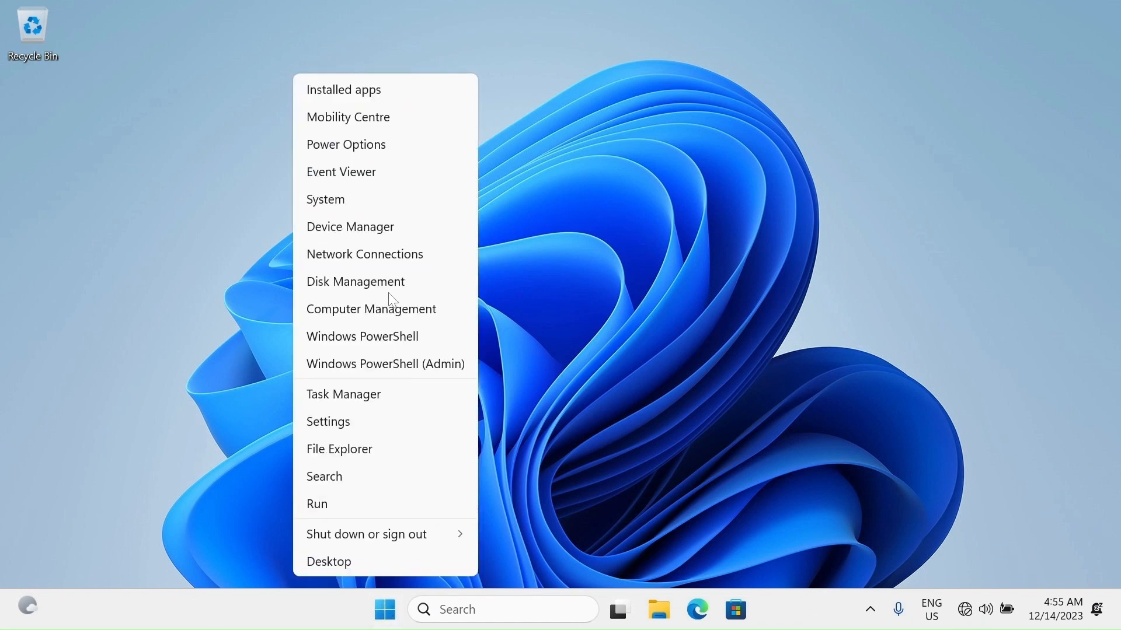
click(350, 227)
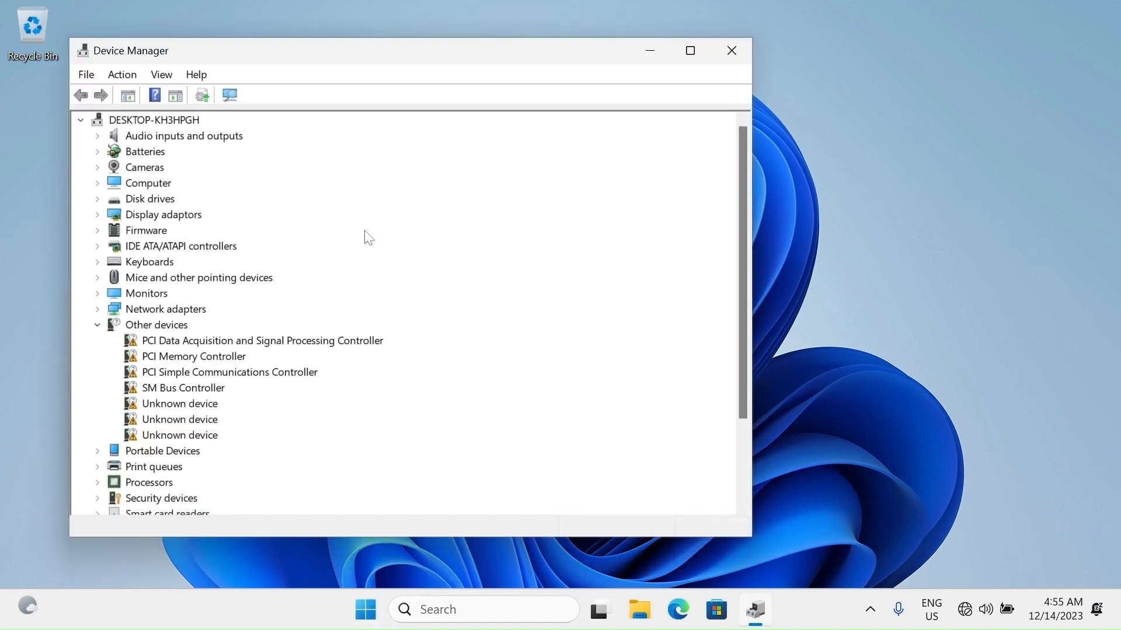
mouse_move(100, 317)
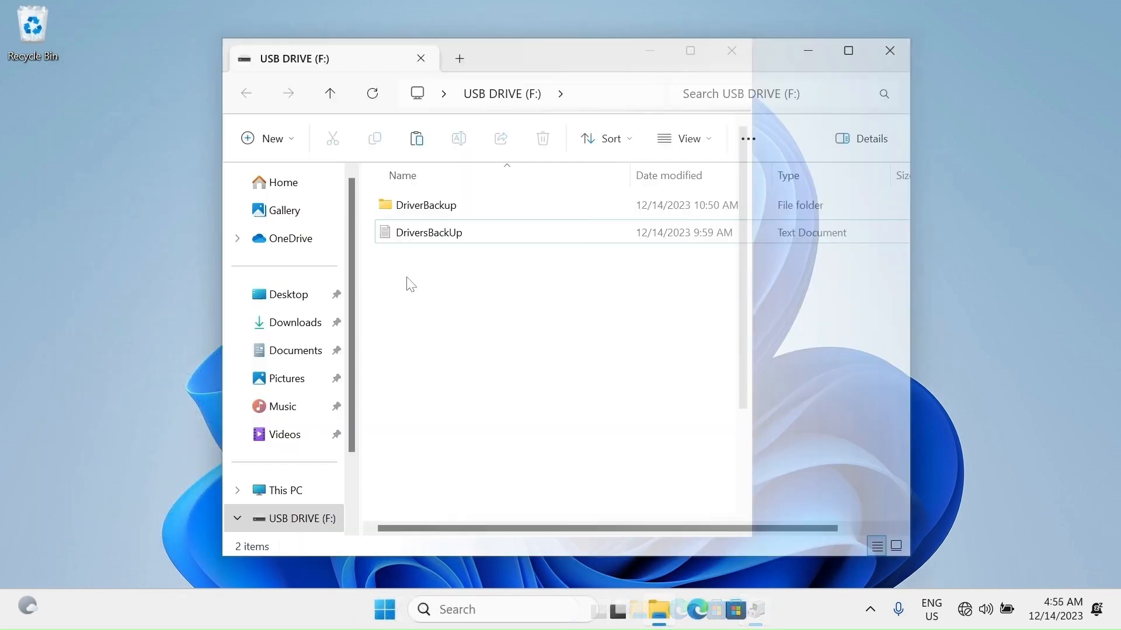
Step: Paste the DriverBackup folder from the USB drive into Local Disk (C:), then close Explorer
click(426, 205)
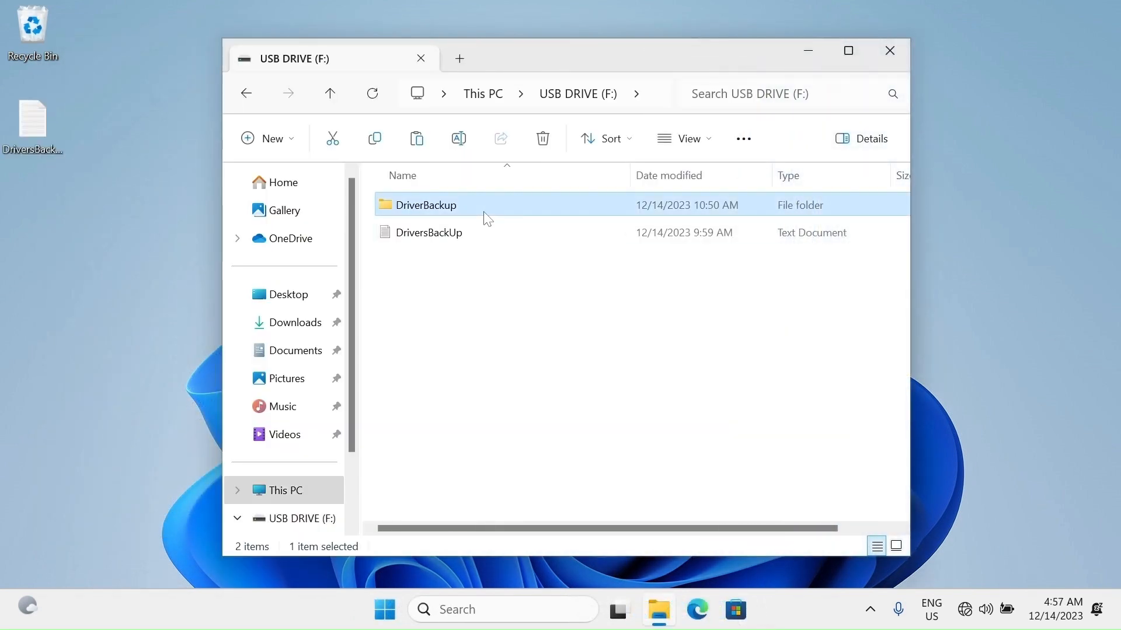
right_click(425, 205)
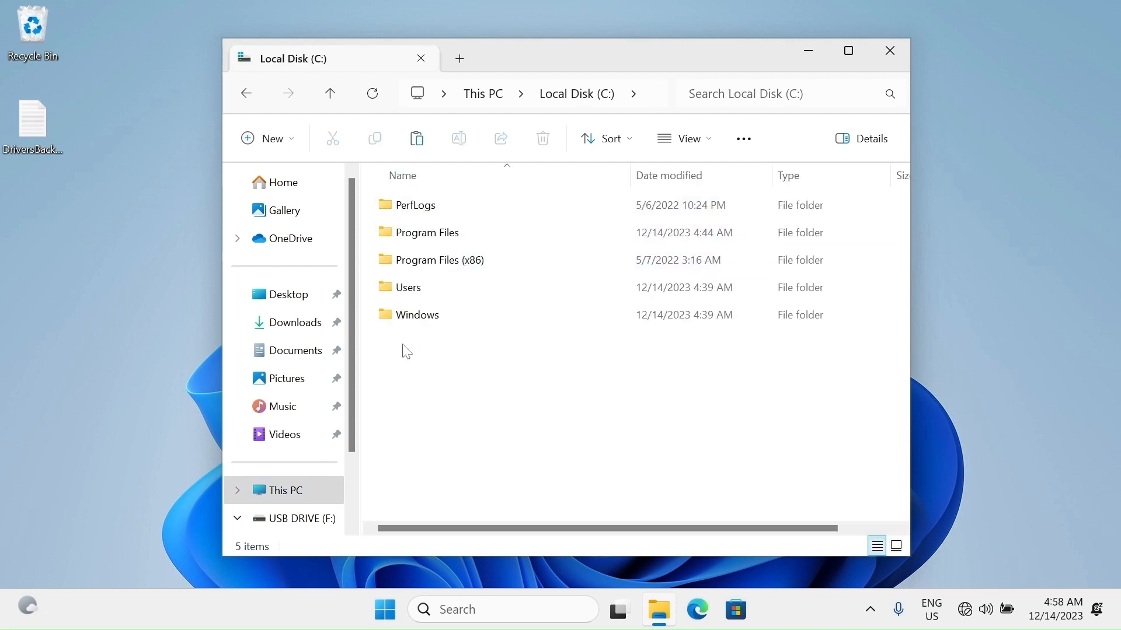
right_click(405, 350)
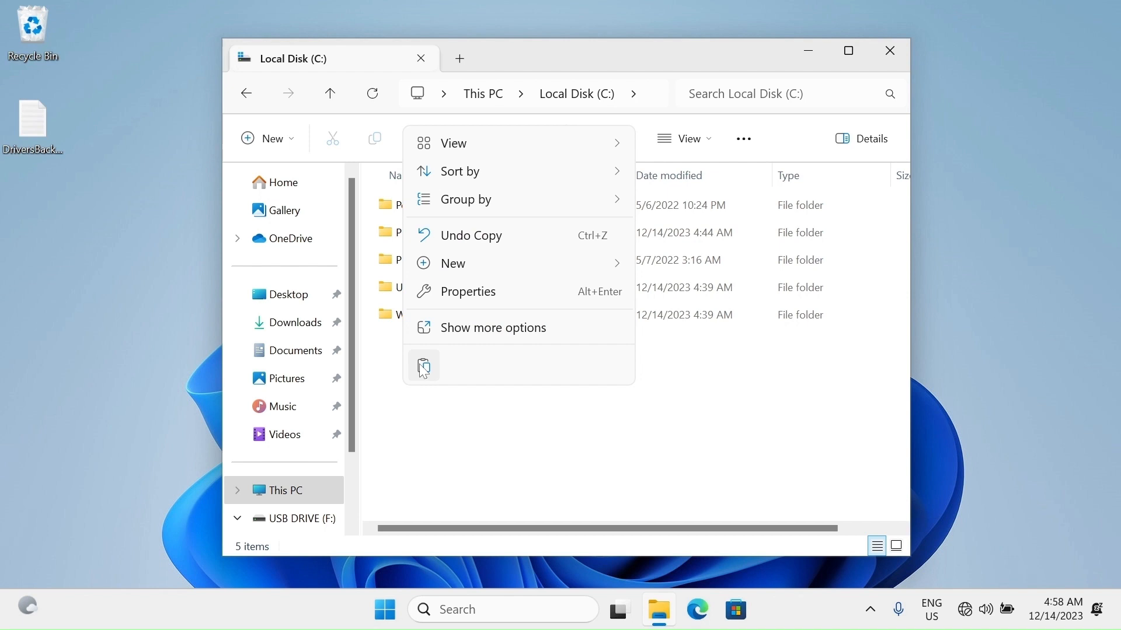
click(424, 366)
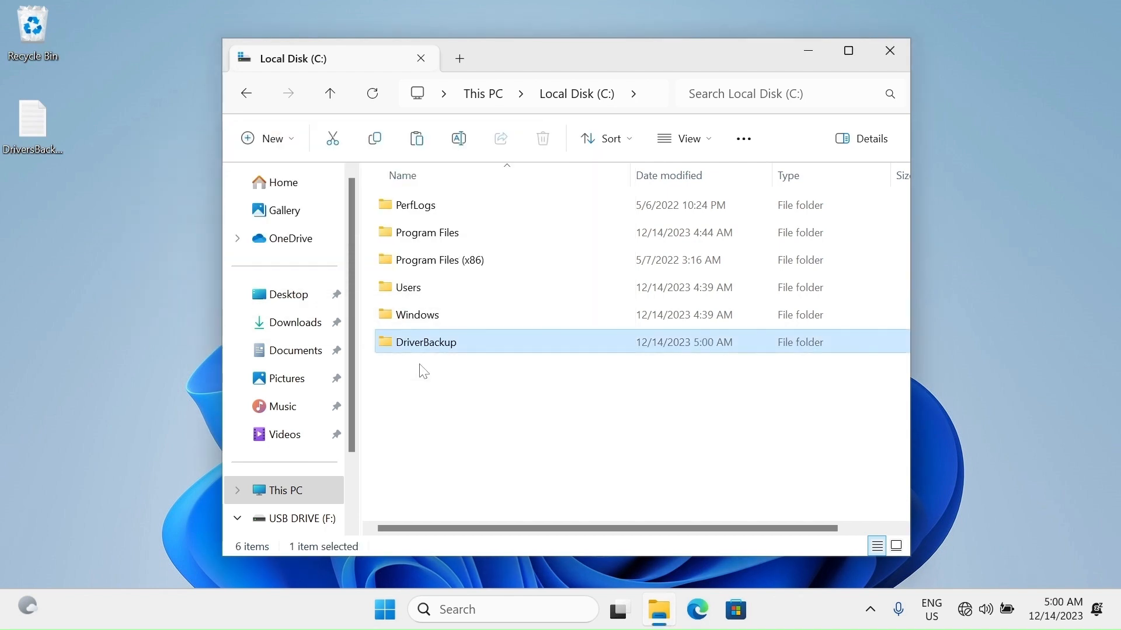
click(888, 51)
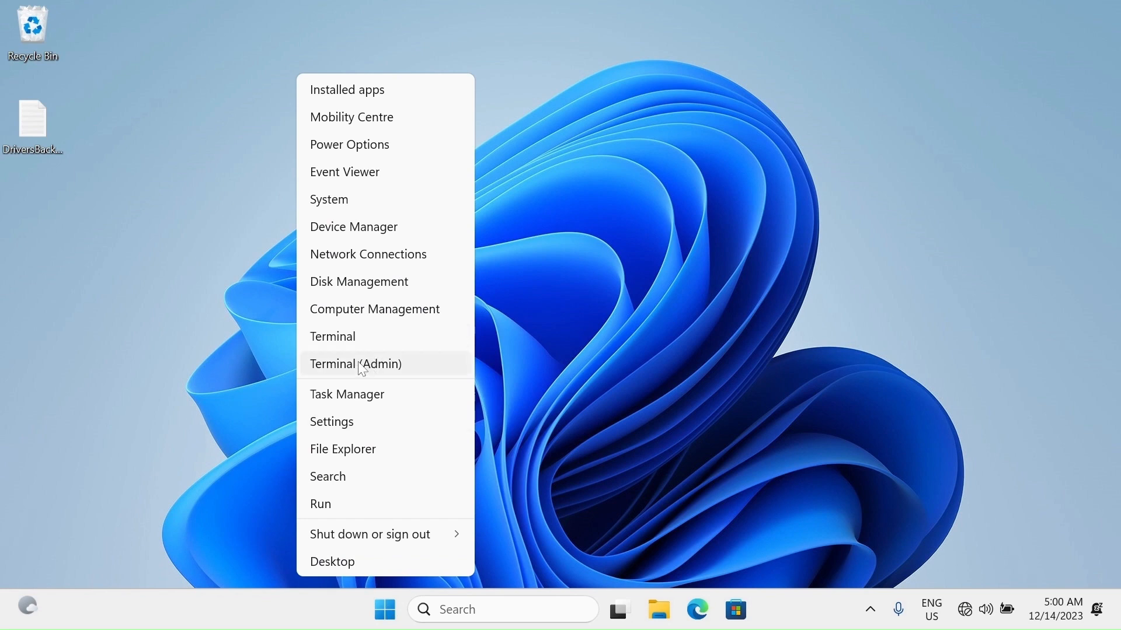
Step: Launch Terminal (Admin) to run the driver restore command
click(356, 364)
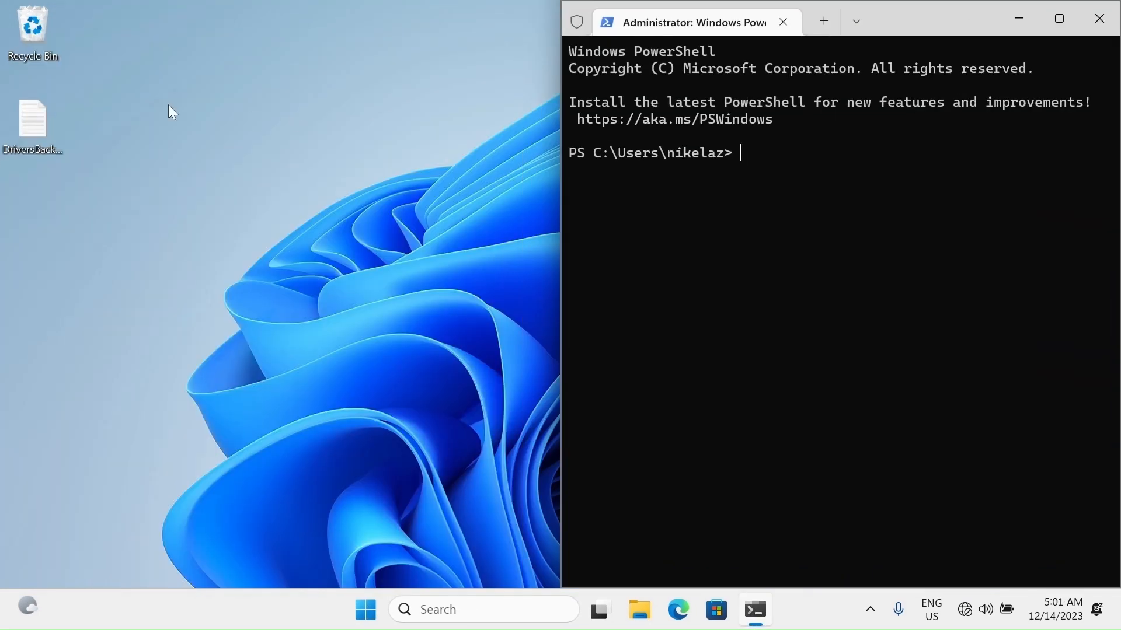
double_click(32, 122)
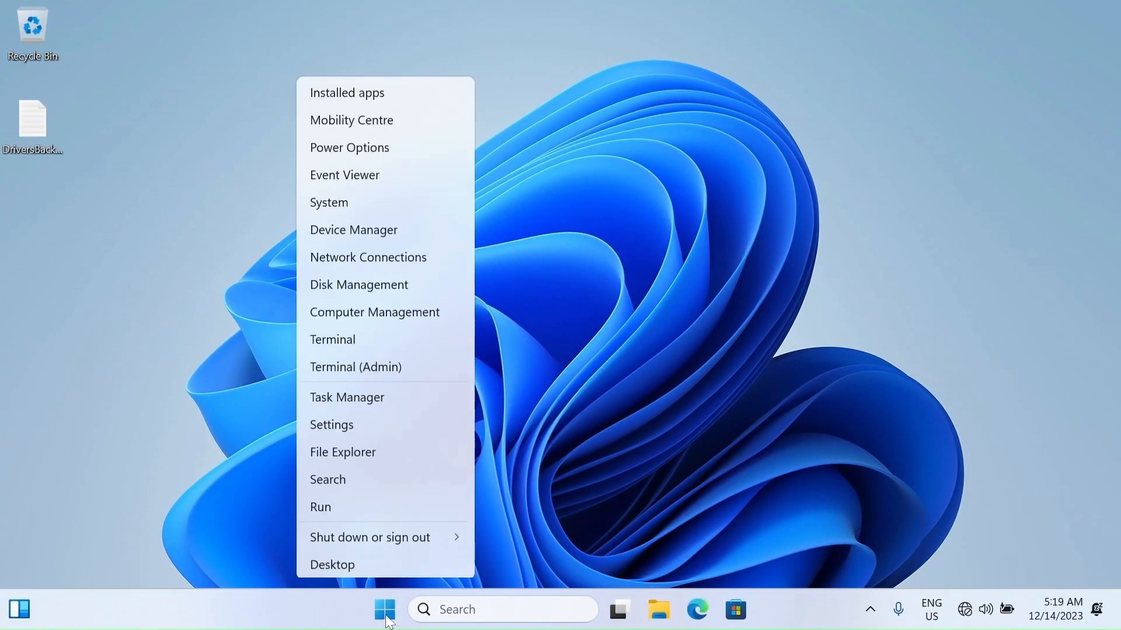
Step: Maximize Device Manager and expand Audio inputs and outputs to confirm the Realtek devices
click(385, 609)
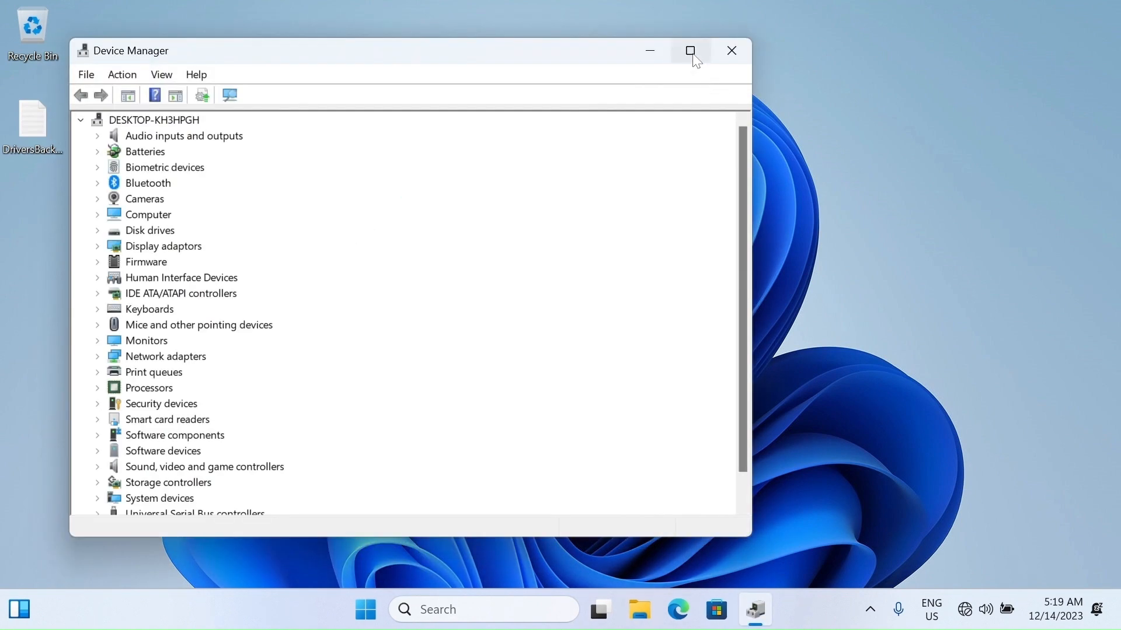
click(690, 51)
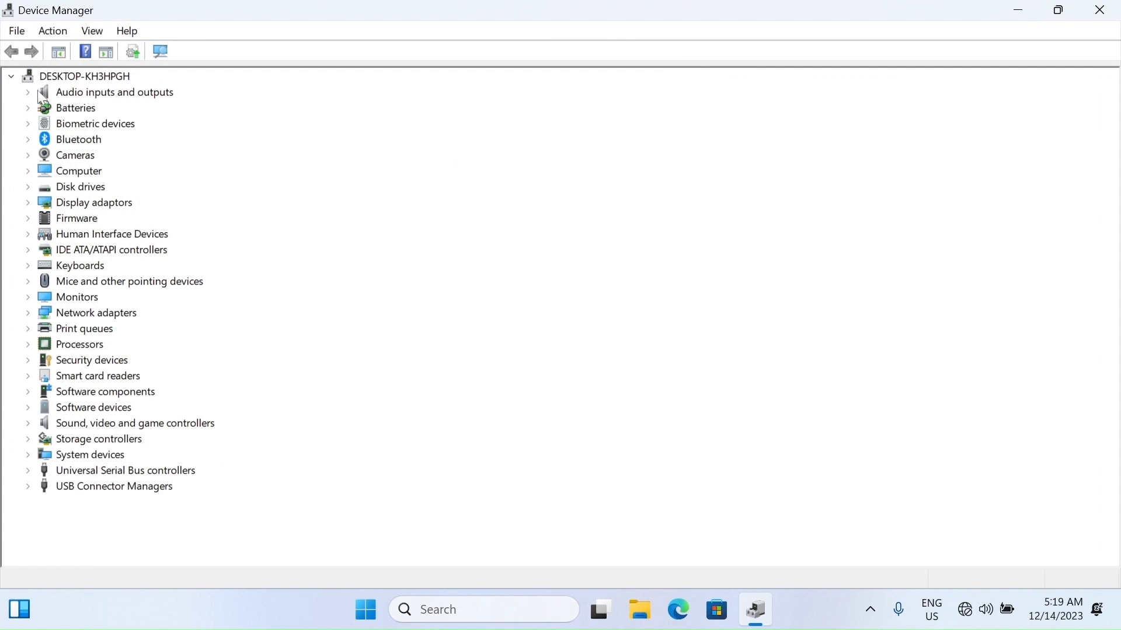
click(28, 92)
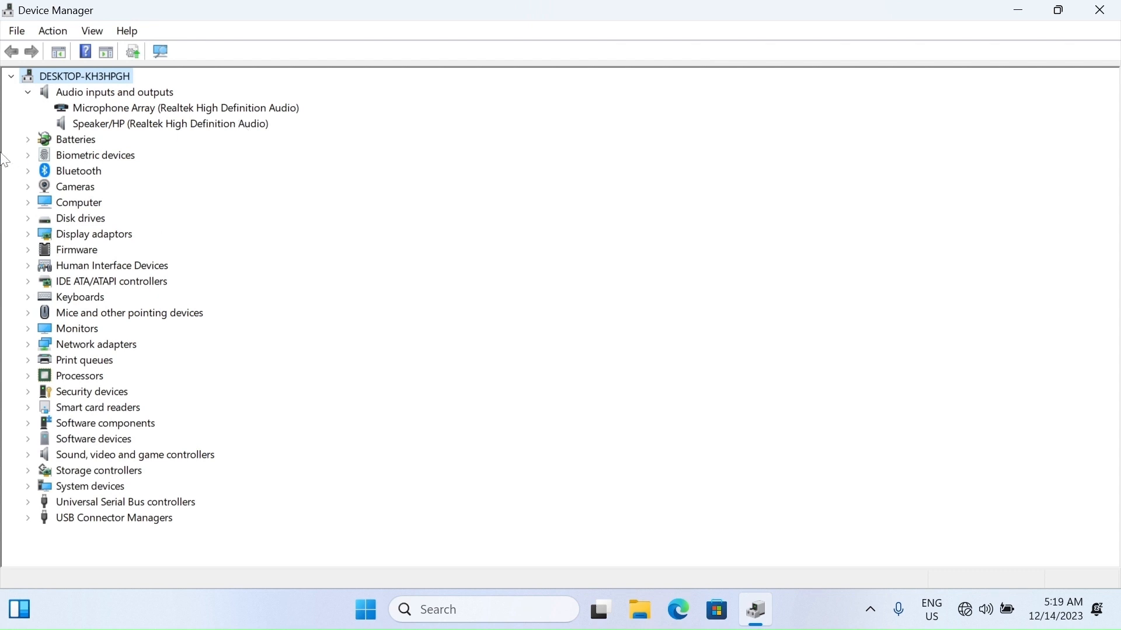
click(28, 140)
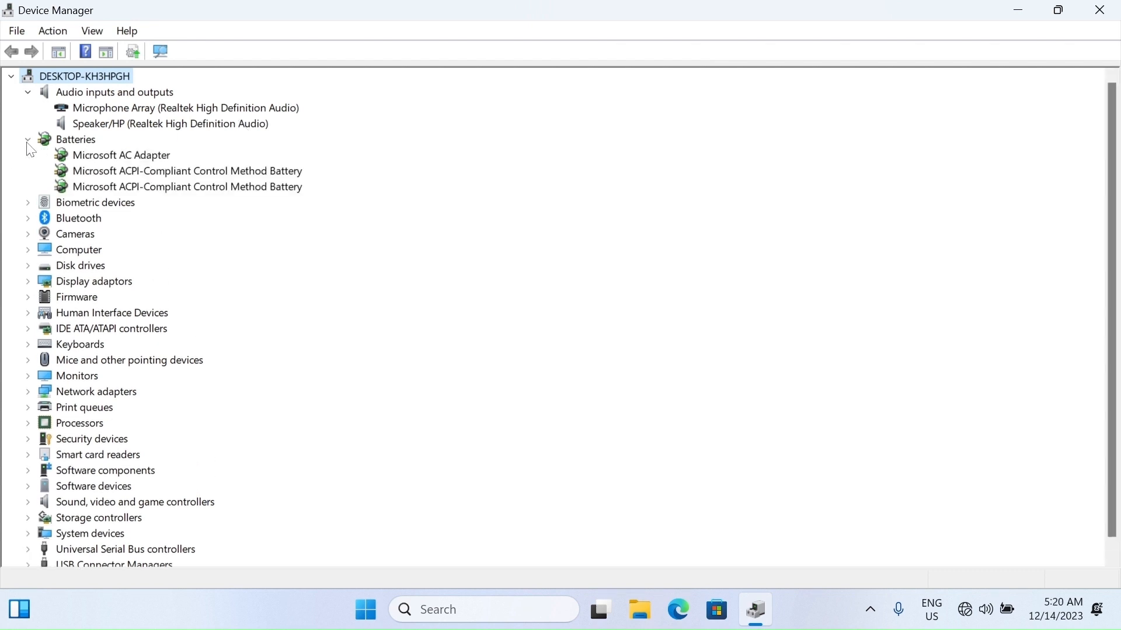
click(26, 140)
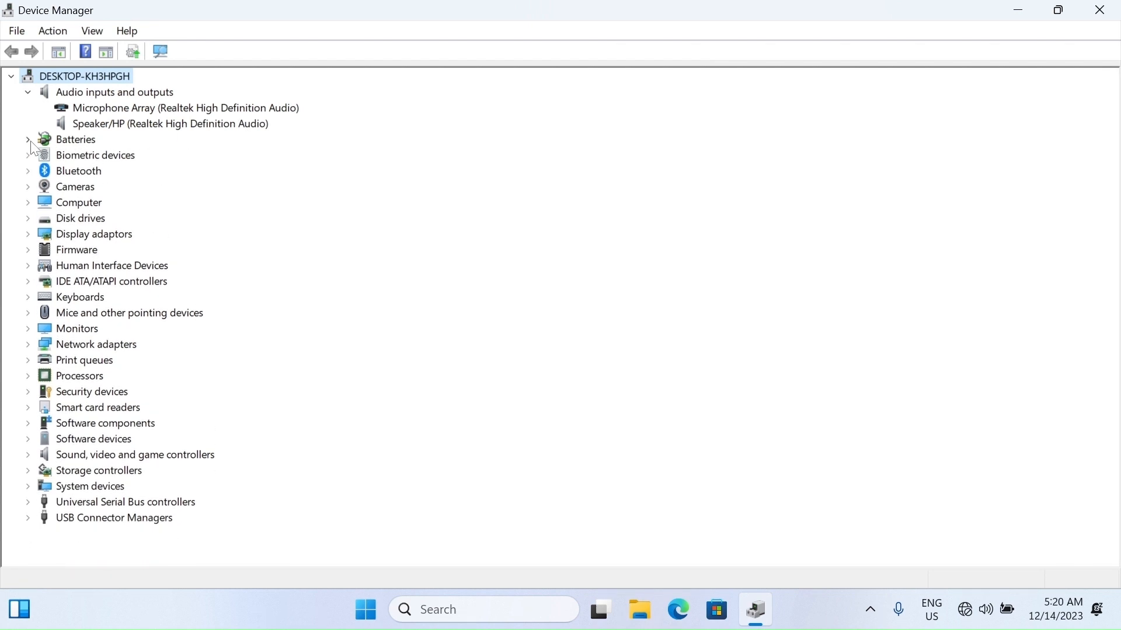
mouse_move(29, 238)
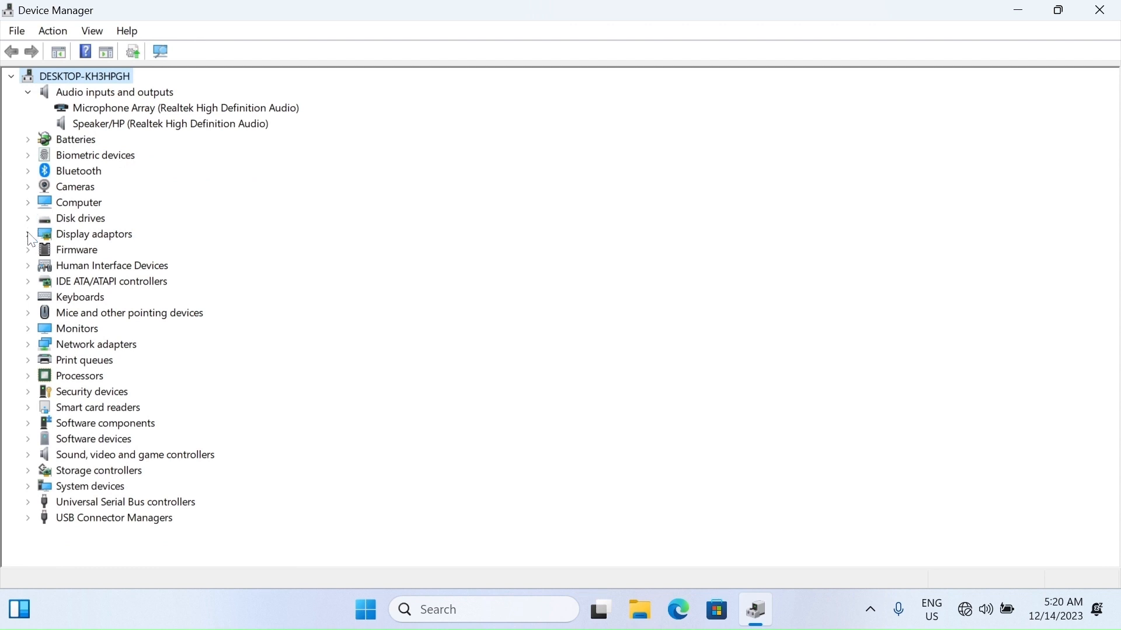